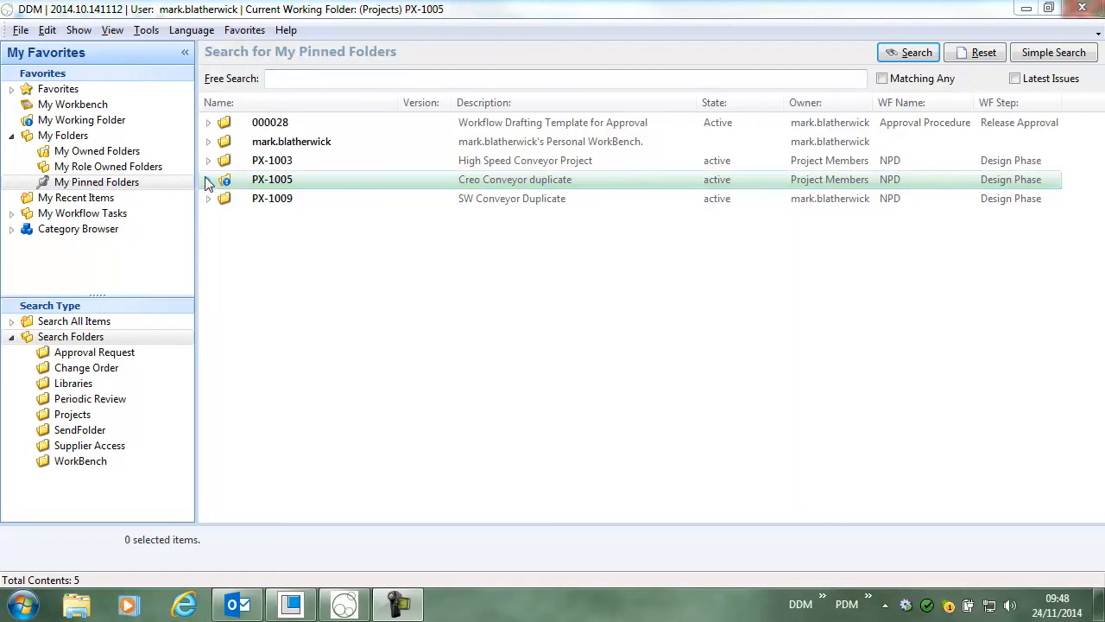
# - Expand pinned project PX-1005 to reveal Models and Drawings and the Main Assembly
pyautogui.click(207, 178)
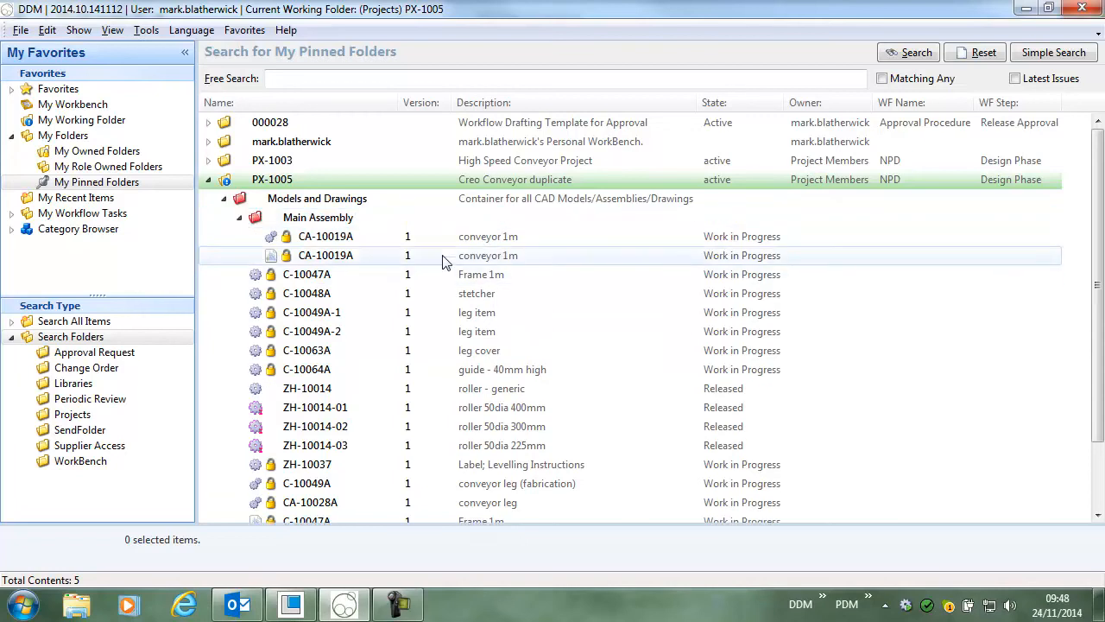
pyautogui.rightClick(324, 235)
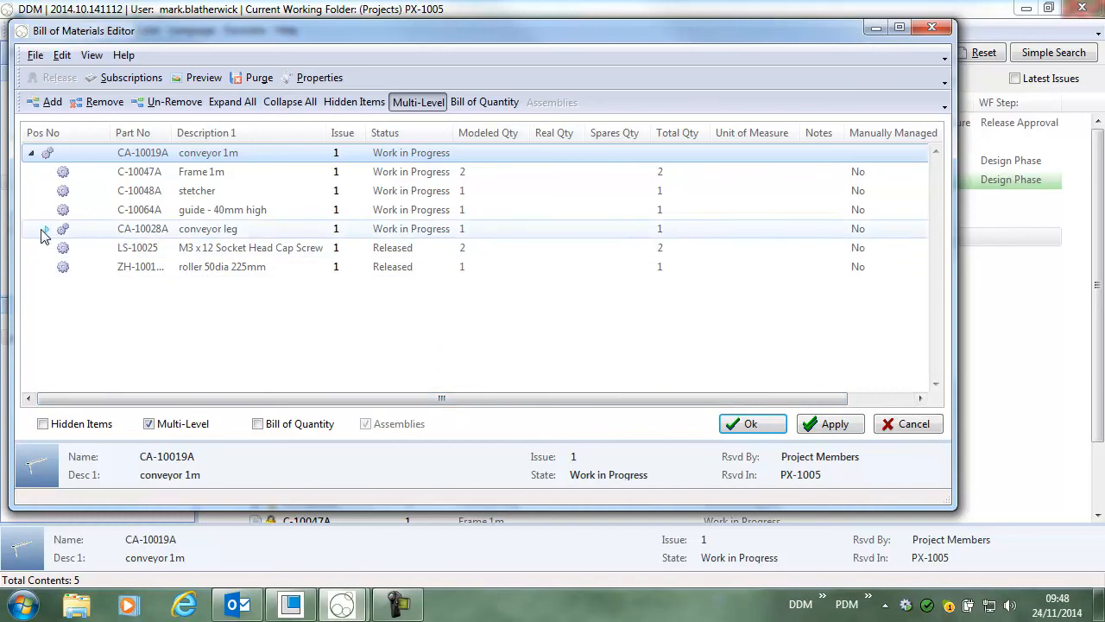
pyautogui.click(46, 228)
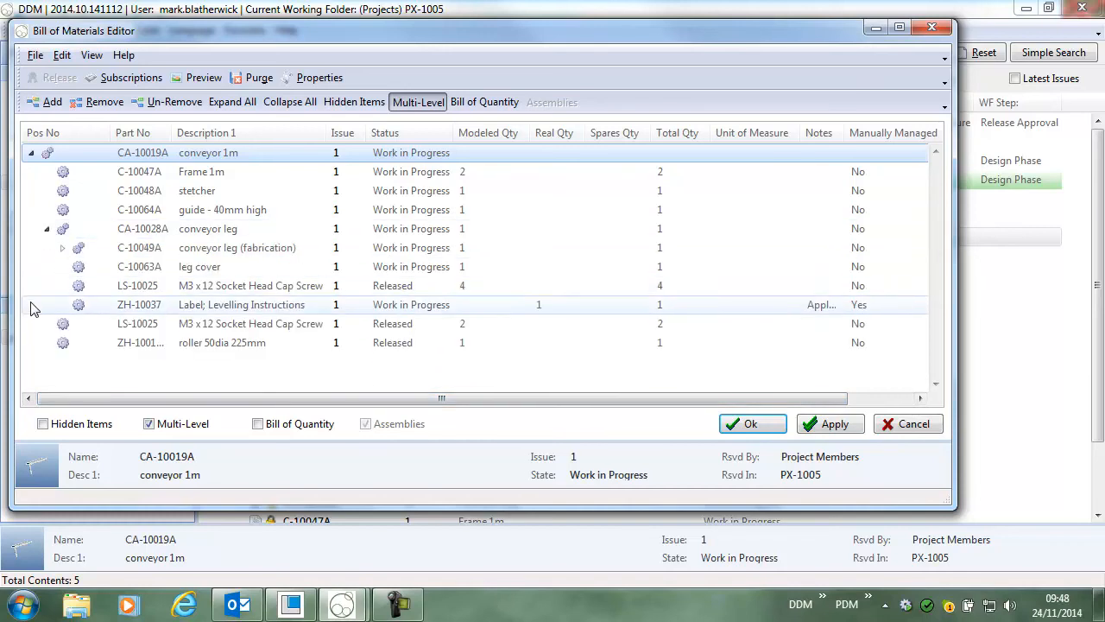
pyautogui.click(241, 303)
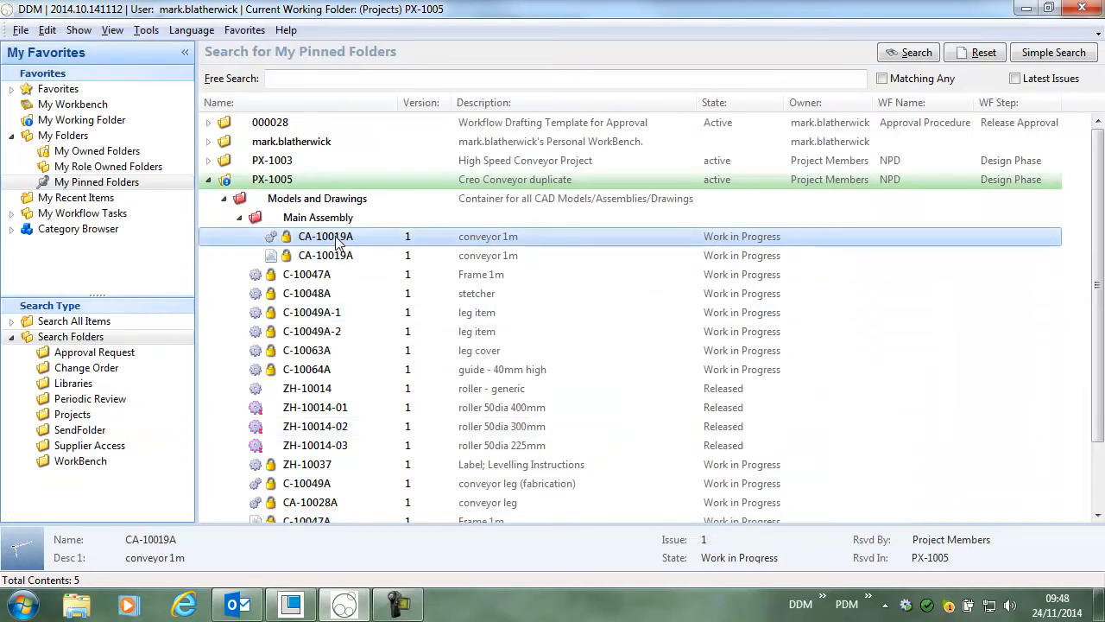
# - Start Release on CA-10019A, expand the full item tree and select its items for a state change
pyautogui.rightClick(325, 235)
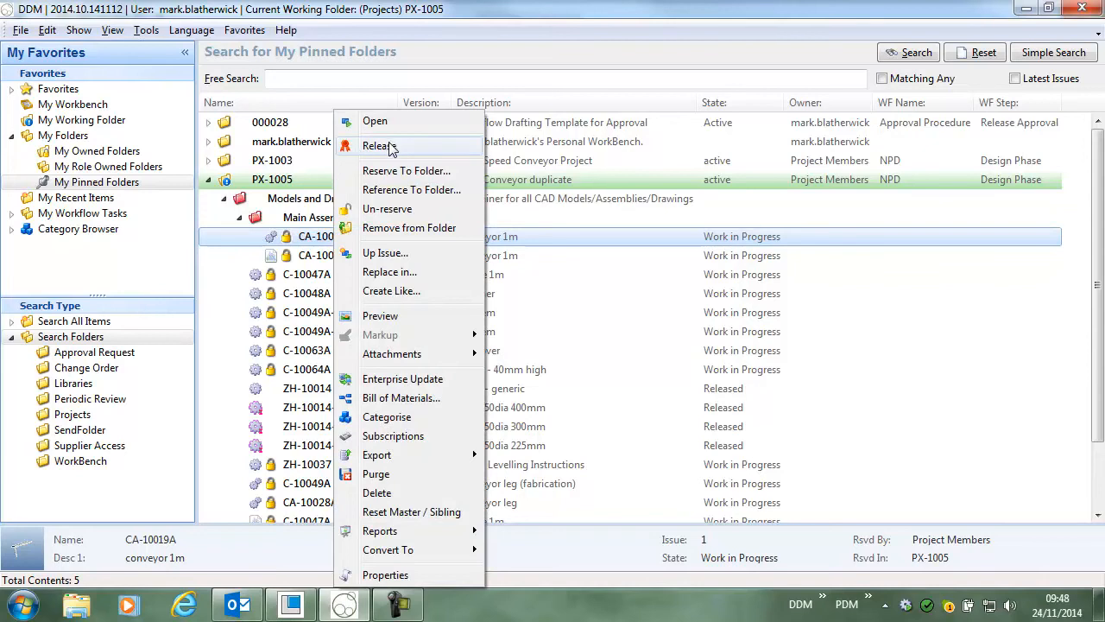
pyautogui.click(380, 145)
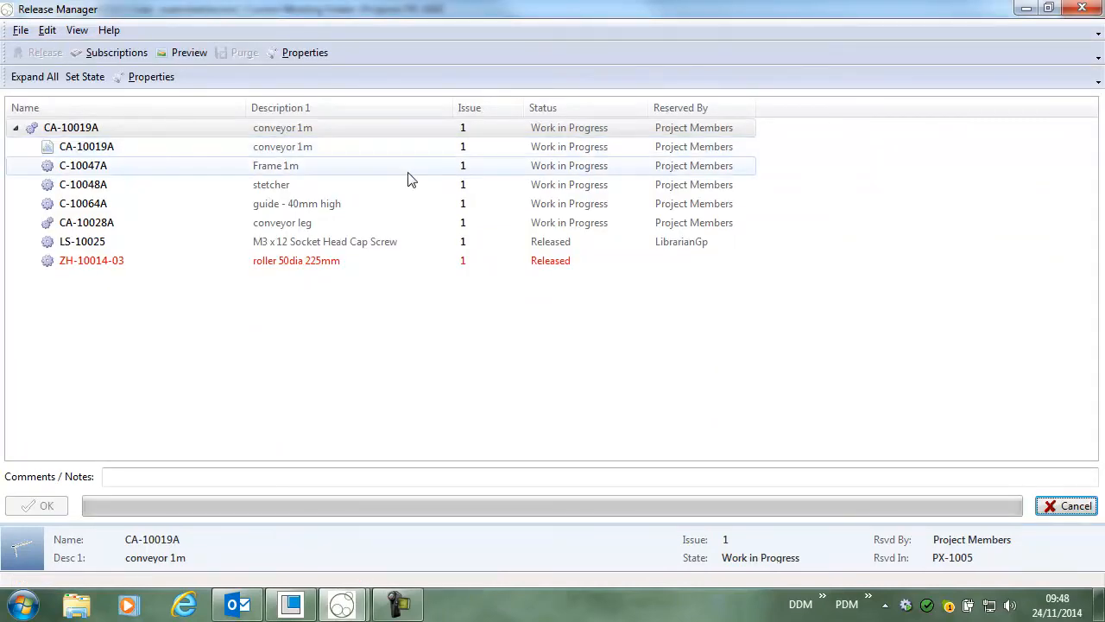
pyautogui.click(34, 76)
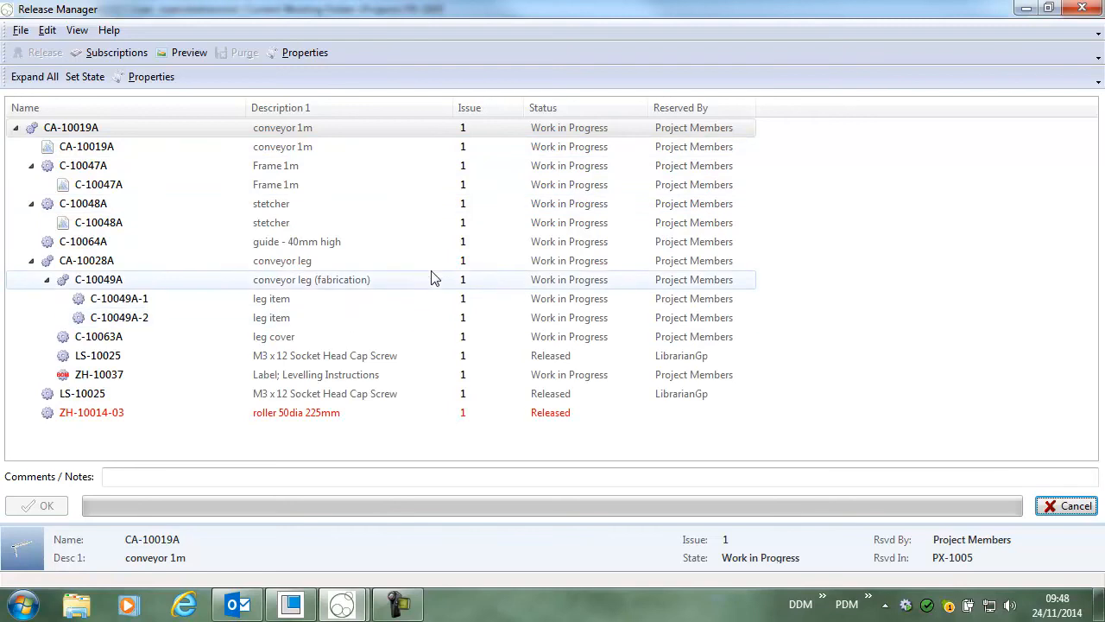
pyautogui.click(98, 373)
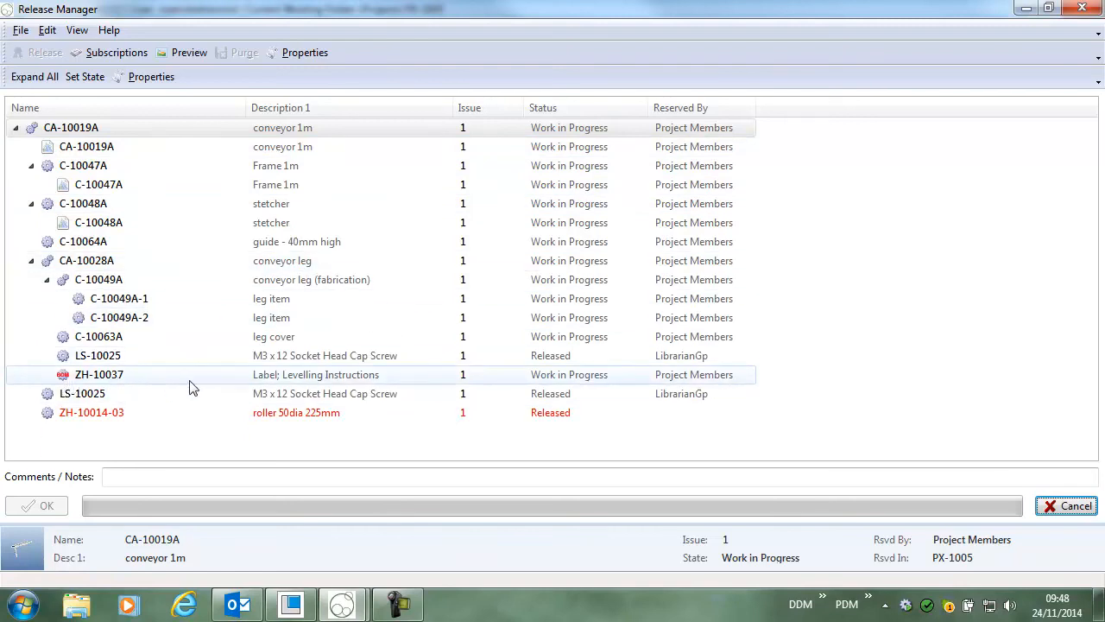
pyautogui.moveTo(228, 387)
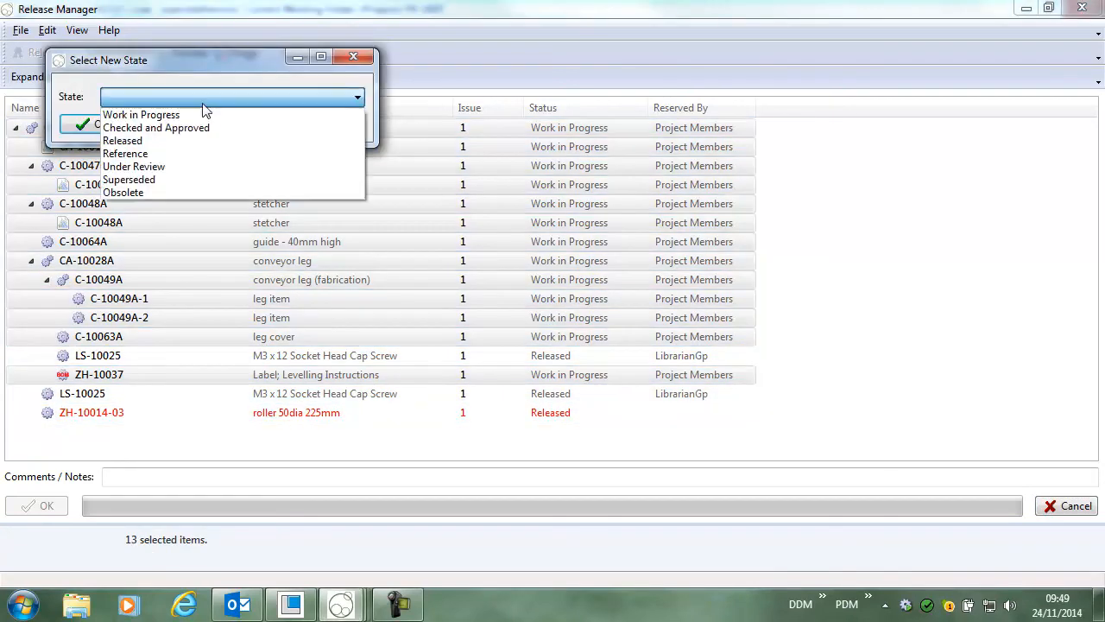
# - Set the new state to Released with the comment 'Released for manufacture'
pyautogui.click(122, 140)
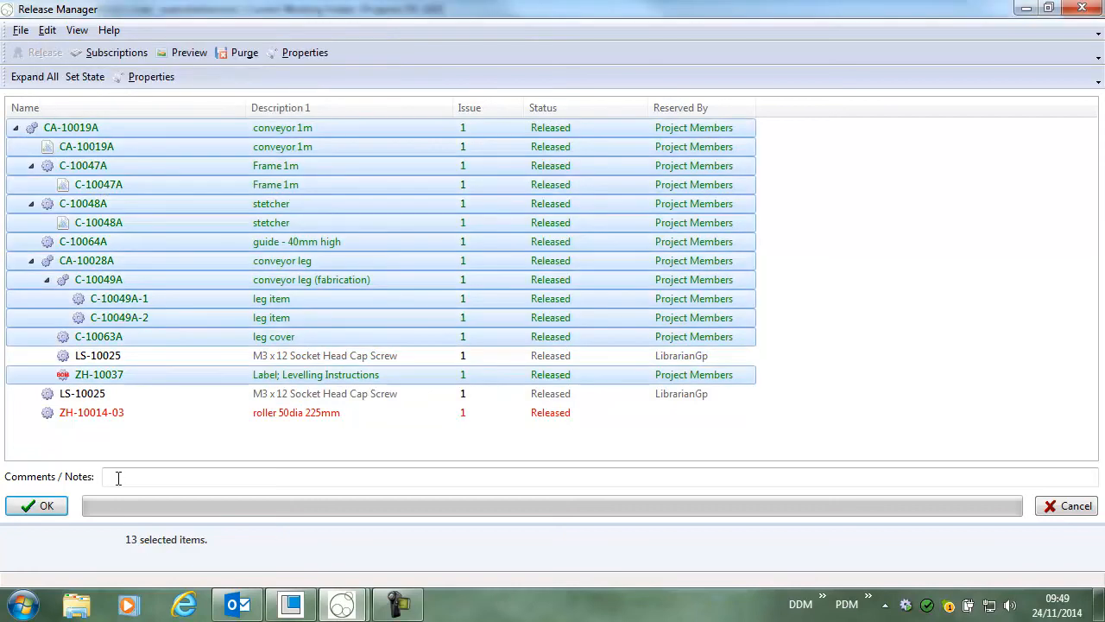
pyautogui.write('Released for ma')
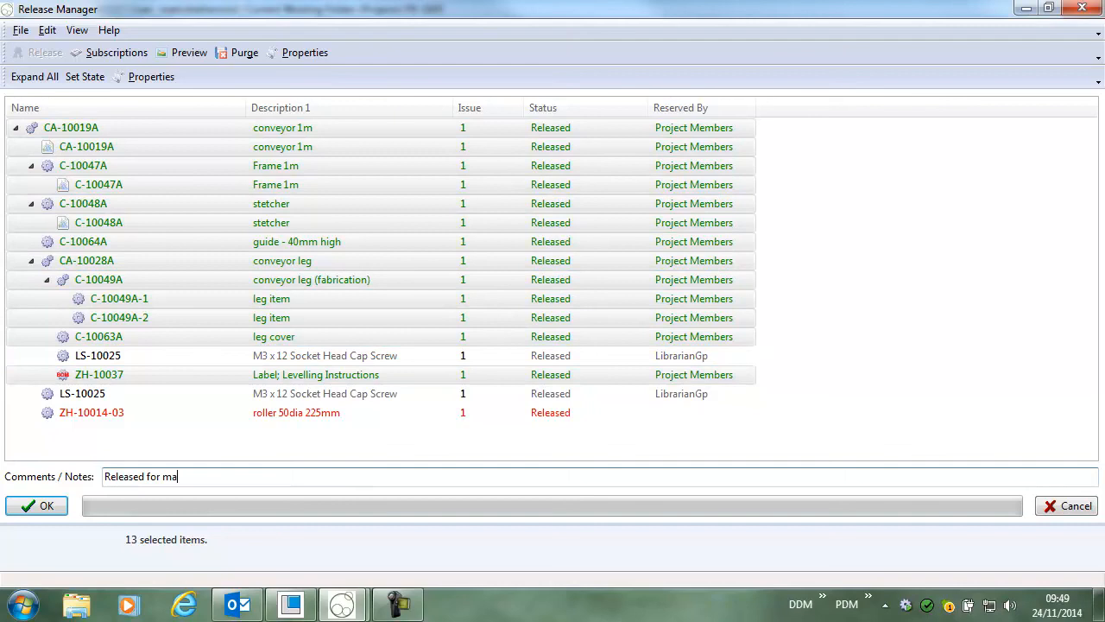
pyautogui.write('nufacture')
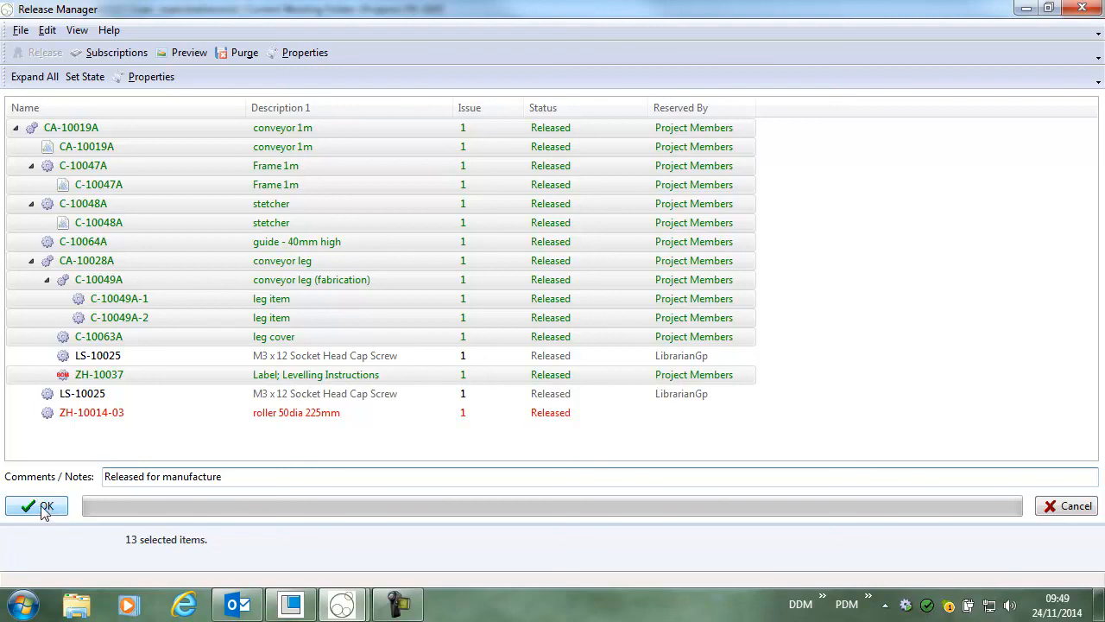
# - Confirm the release and verify the Main Assembly items in PX-1005 show as Released
pyautogui.click(37, 505)
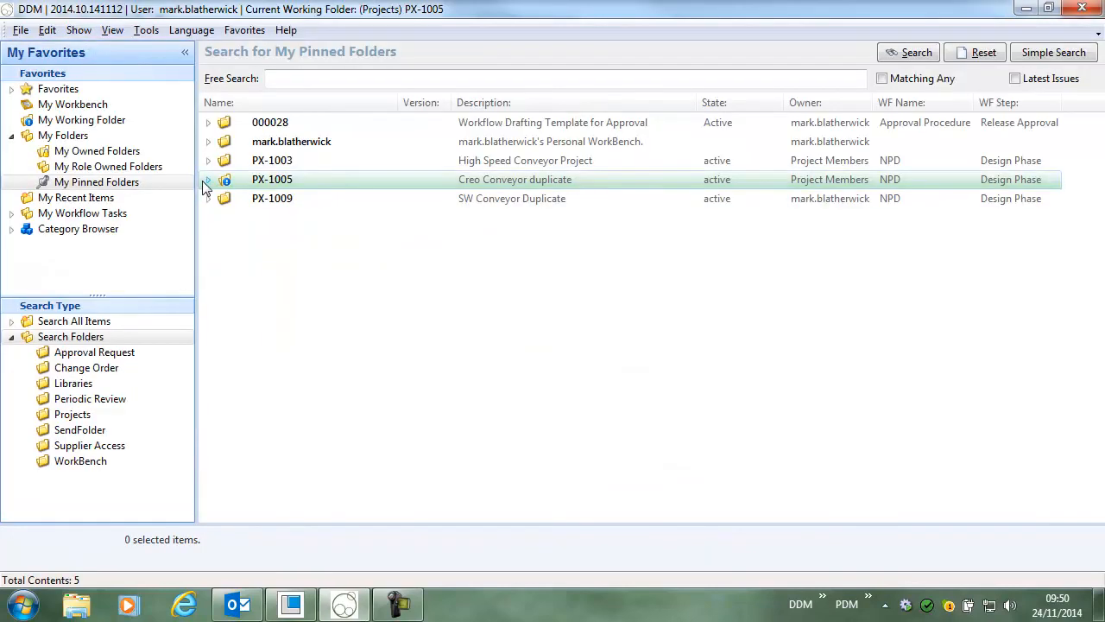
pyautogui.click(207, 177)
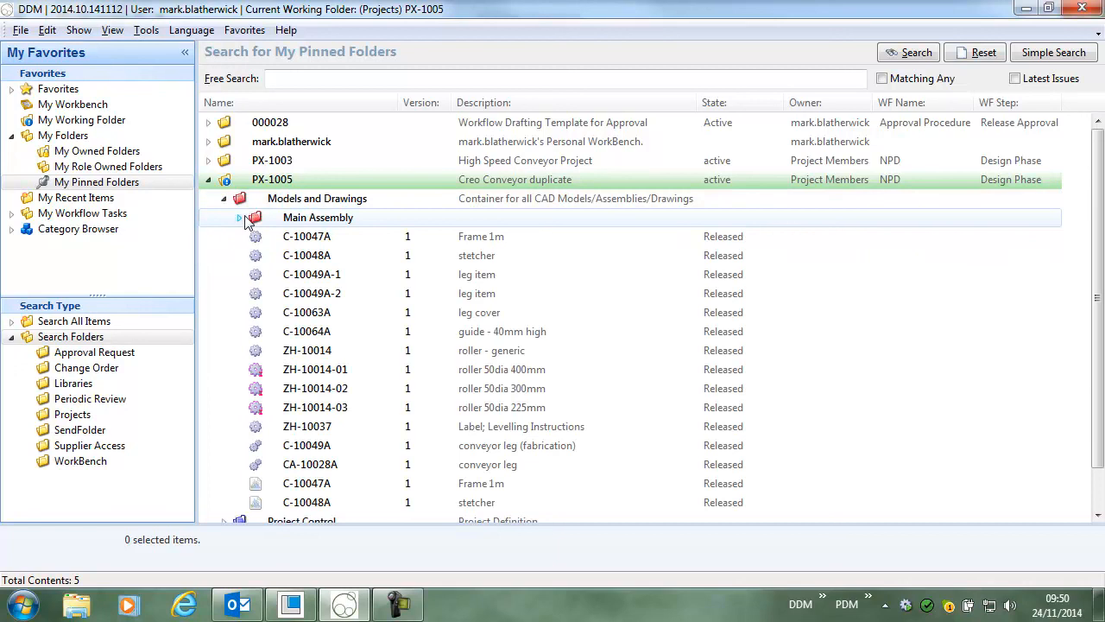
pyautogui.click(238, 218)
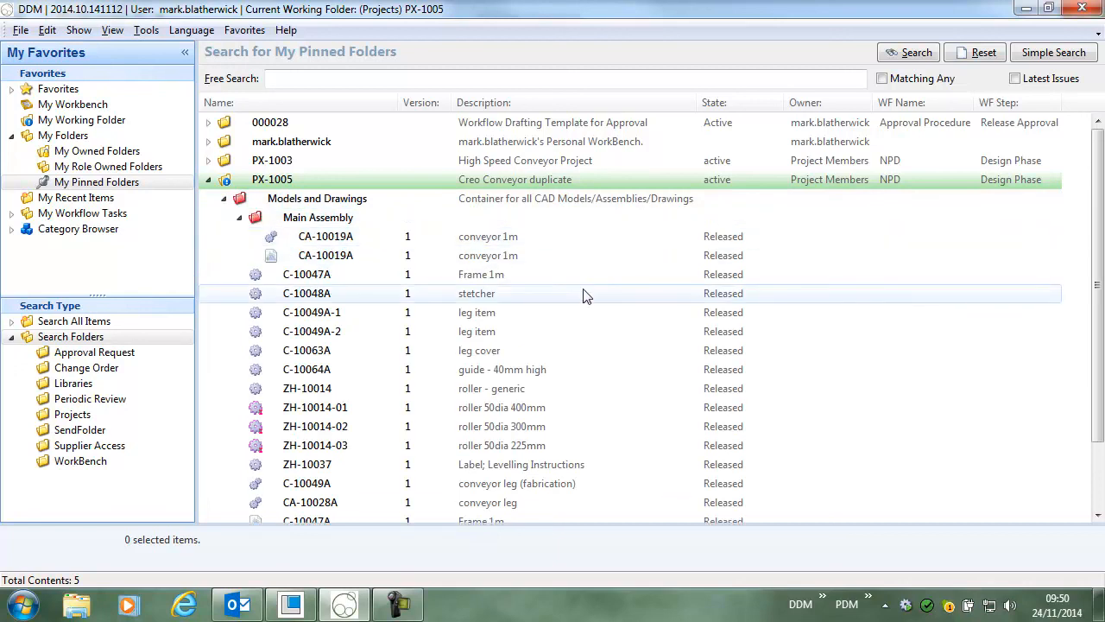